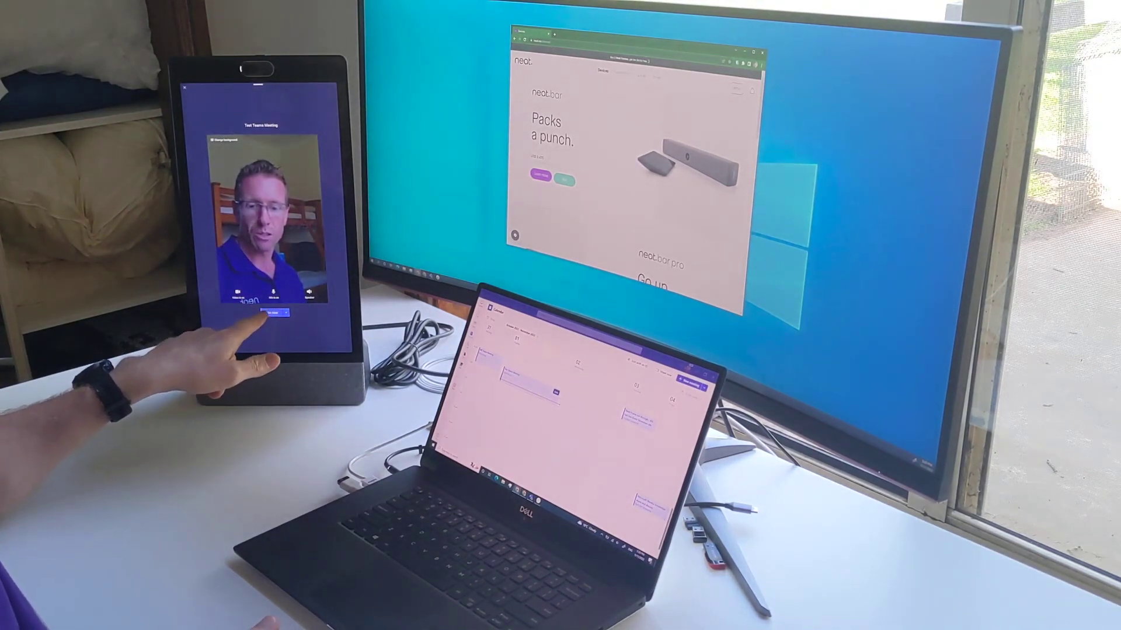
# Step: Connect the Neat Frame to the Test Teams Meeting via Join now on the pre-join preview
pyautogui.click(278, 313)
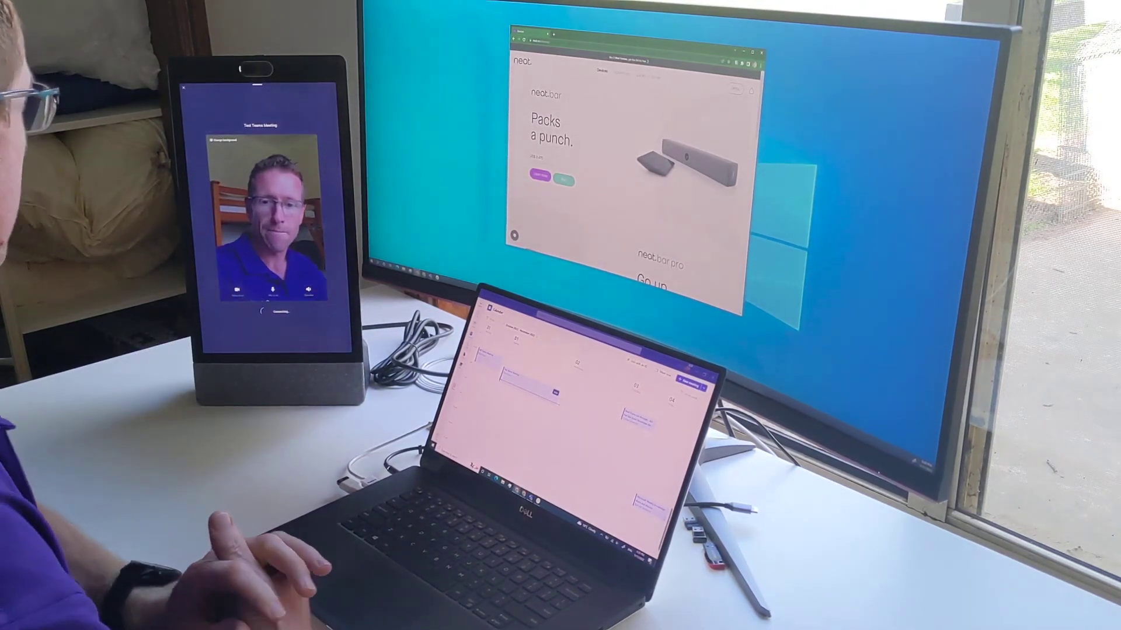